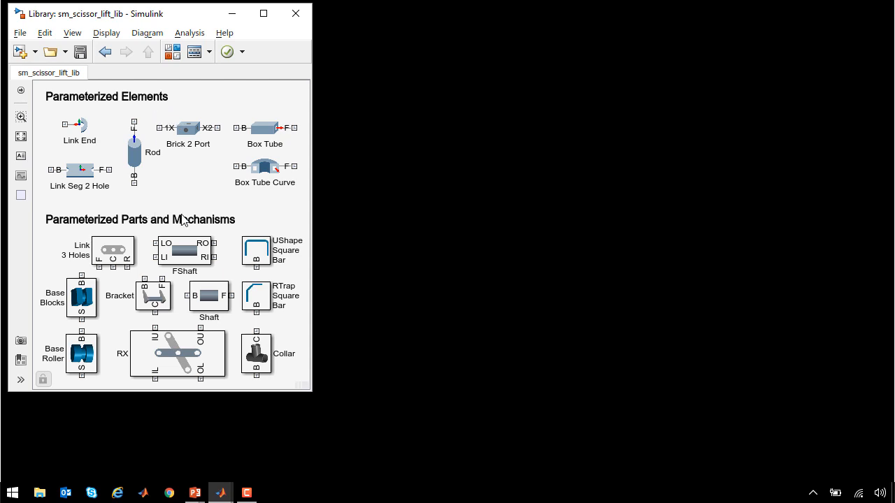
{"action": "mouse_move", "coordinate": [260, 221]}
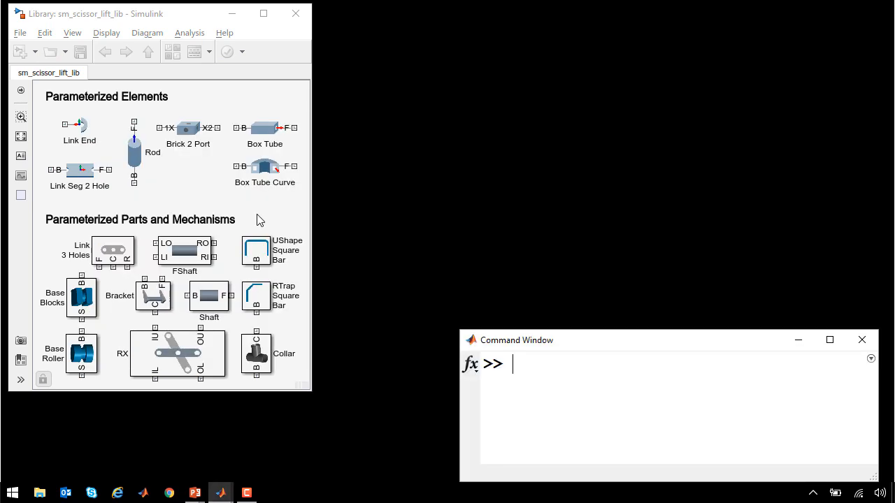
- Begin searching the quick-insert list for the scissor-lift base block
{"action": "type", "text": "sme"}
{"action": "type", "text": "Bas"}
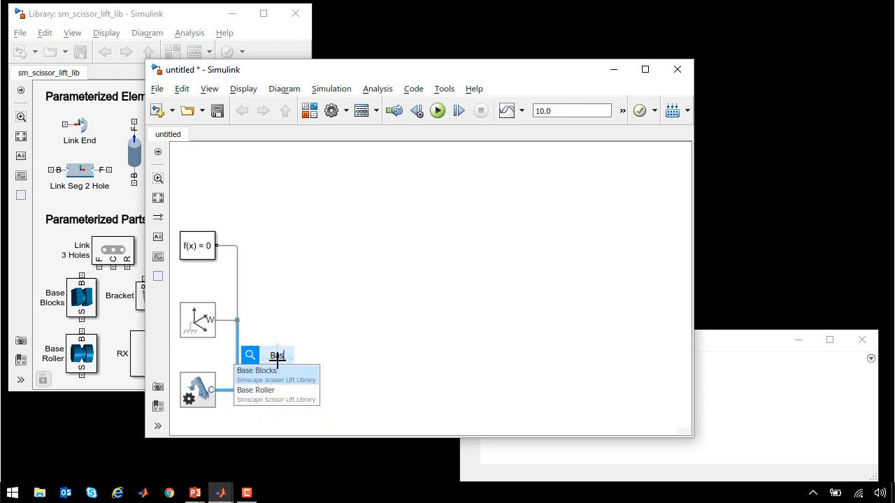
- Insert the Base Blocks attached to the world frame and fit the whole base in the 3D view
{"action": "left_click", "coordinate": [254, 371]}
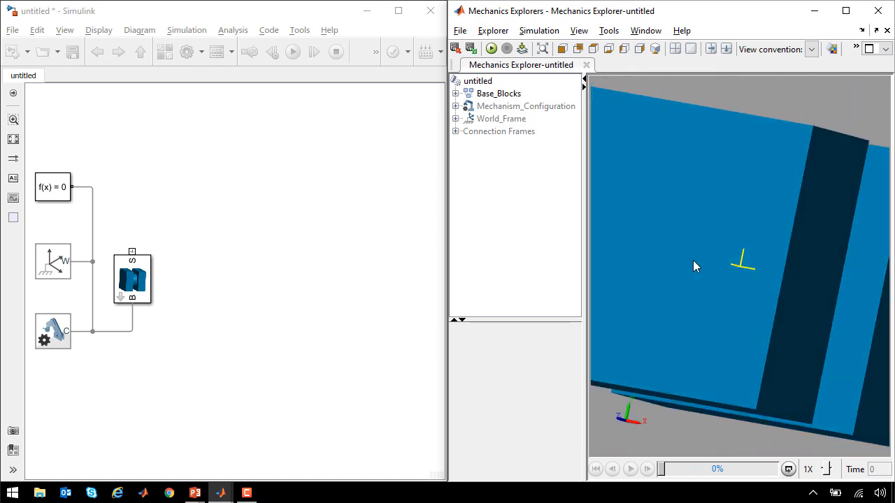
{"action": "left_click", "coordinate": [807, 49]}
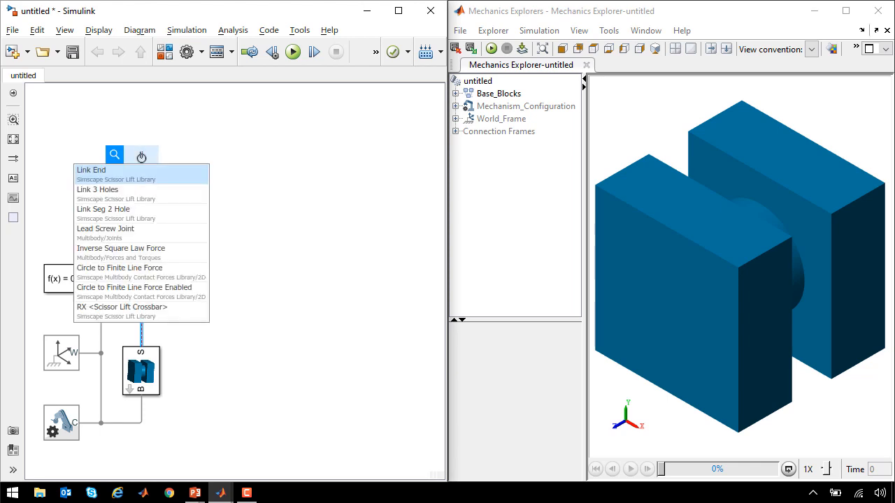
- Insert a Link 3 Holes block above the base with link length 240 cm
{"action": "type", "text": "link"}
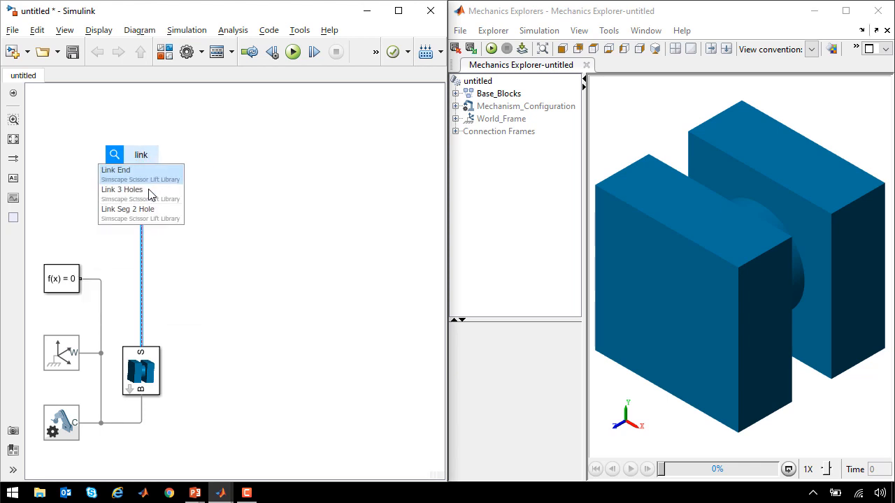
{"action": "left_click", "coordinate": [122, 188]}
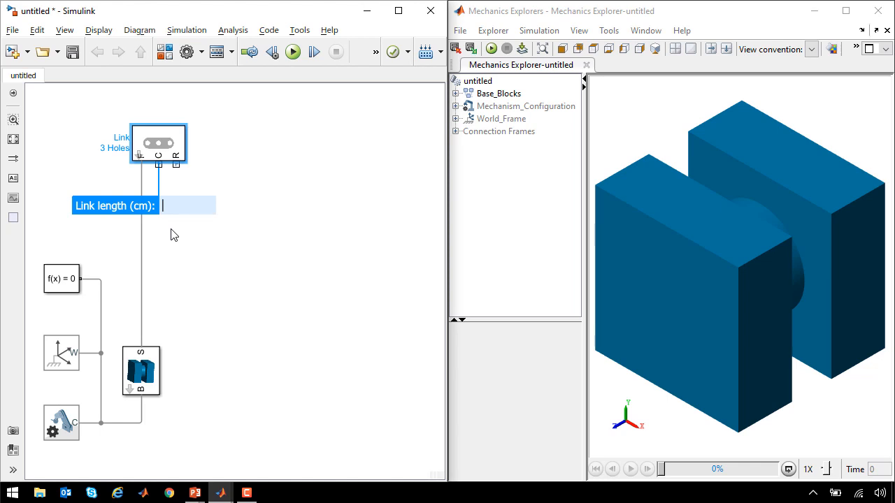
{"action": "type", "text": "240"}
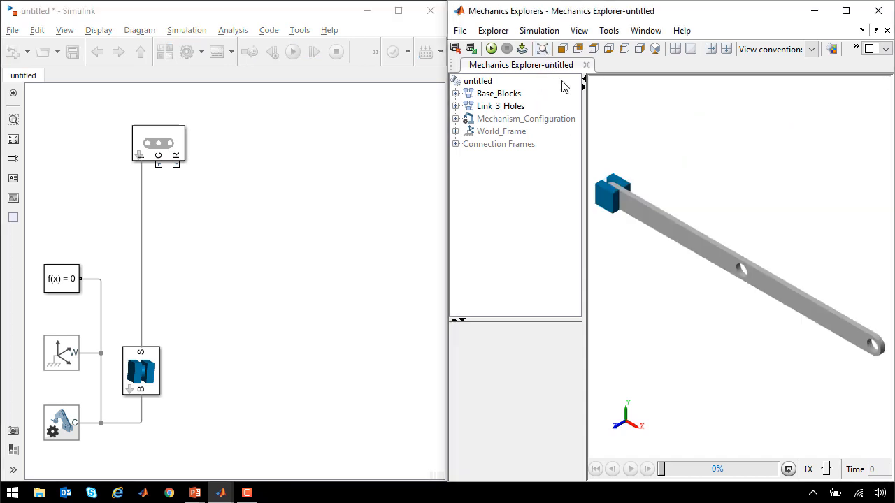
{"action": "mouse_move", "coordinate": [783, 310]}
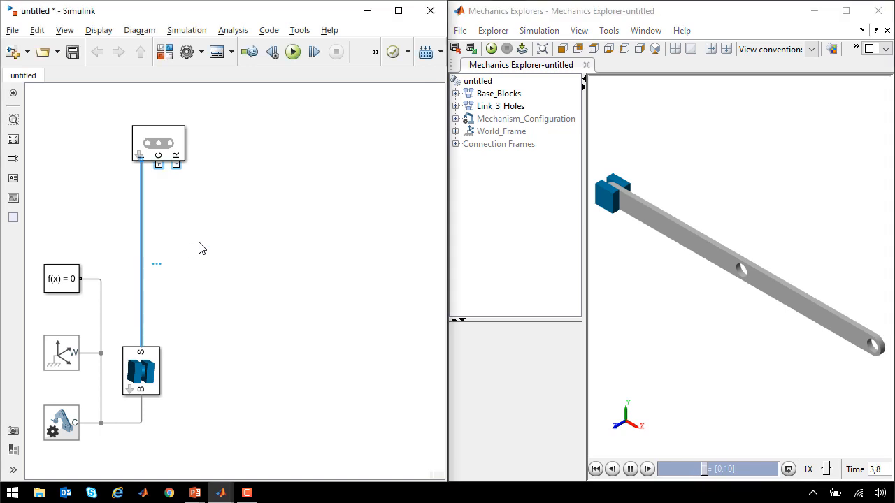
- Place a Revolute Joint on the line between the base and the link and refresh the 3D view
{"action": "type", "text": "Rev"}
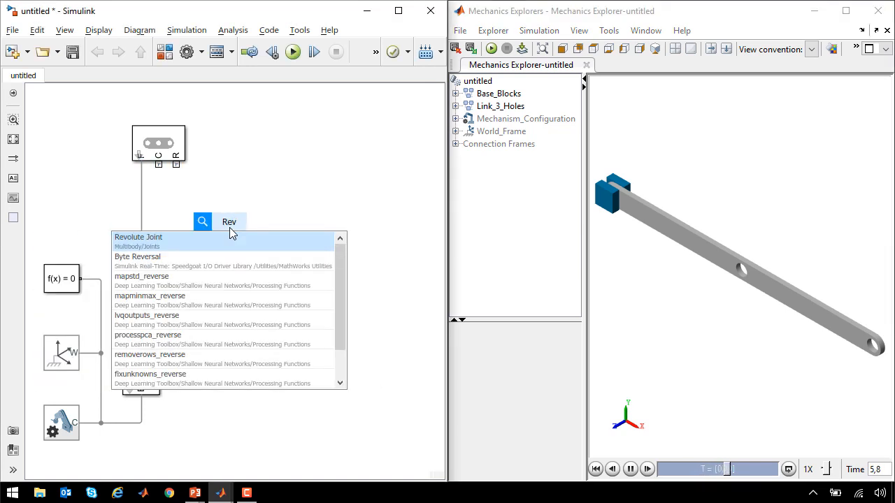
{"action": "left_click", "coordinate": [137, 238]}
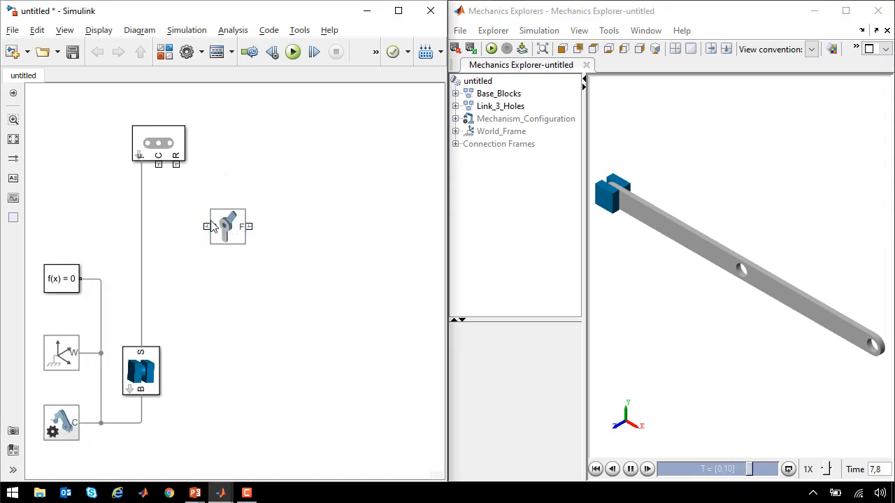
{"action": "left_click", "coordinate": [227, 226]}
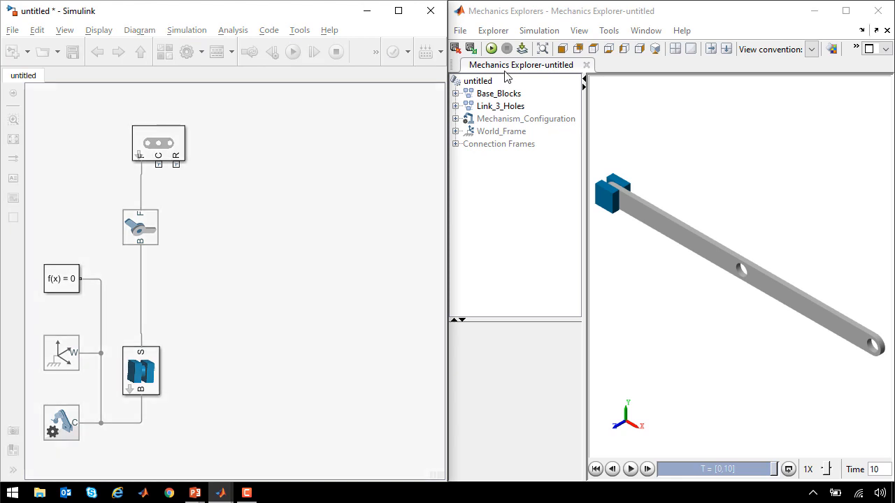
{"action": "left_click", "coordinate": [292, 51]}
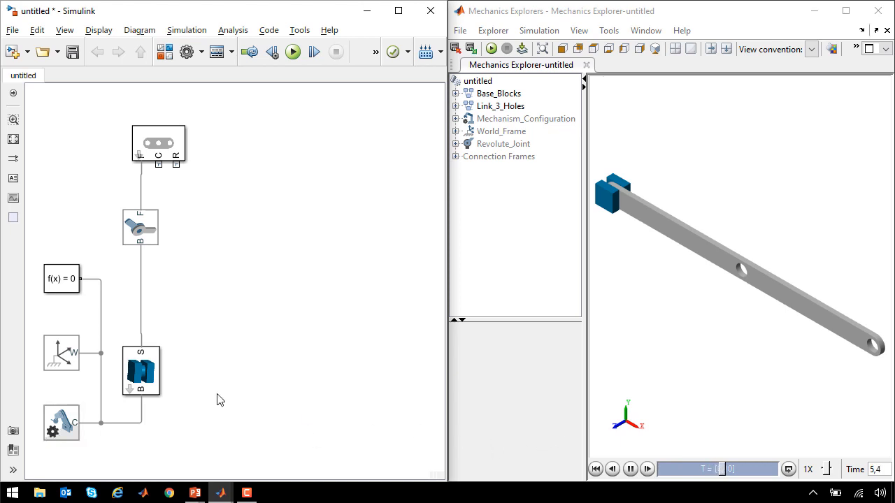
- Set Uniform Gravity in Mechanism Configuration to [0 -9.80665 0]
{"action": "double_click", "coordinate": [61, 422]}
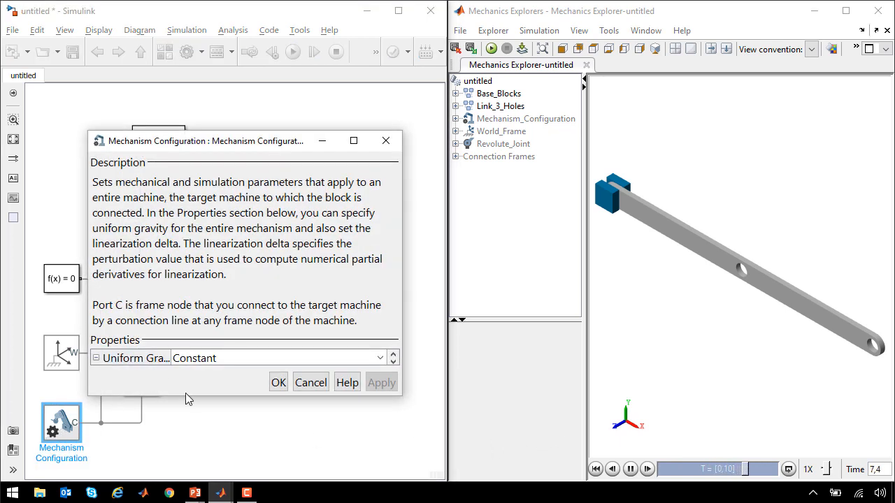
{"action": "left_click", "coordinate": [96, 358]}
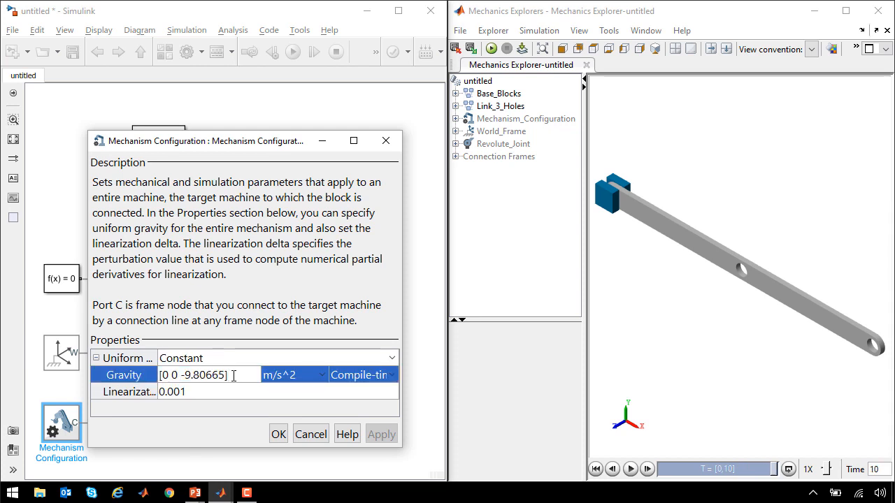
{"action": "type", "text": "0"}
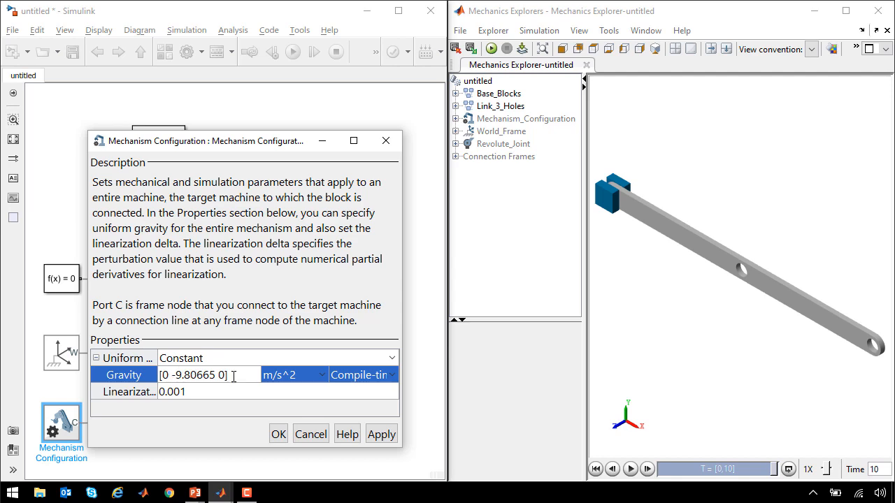
{"action": "left_click", "coordinate": [277, 433]}
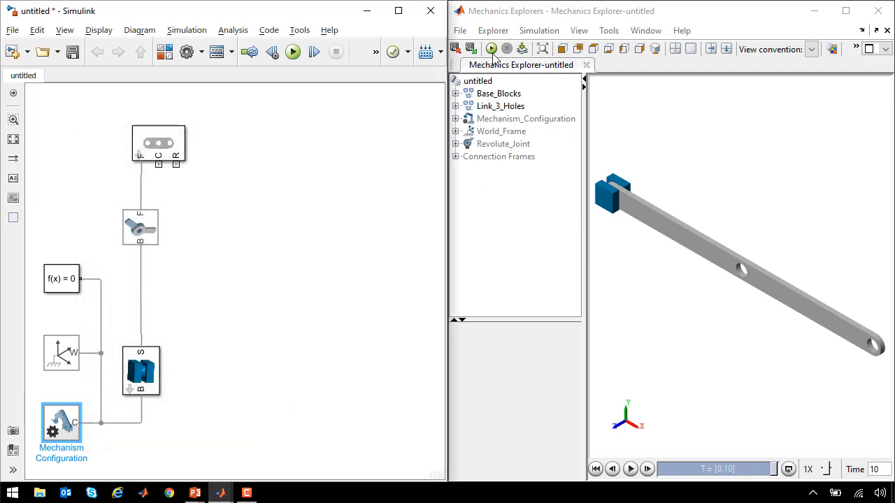
- Paste a second Link 3 Holes to the right and highlight each link in Mechanics Explorer
{"action": "left_click", "coordinate": [490, 49]}
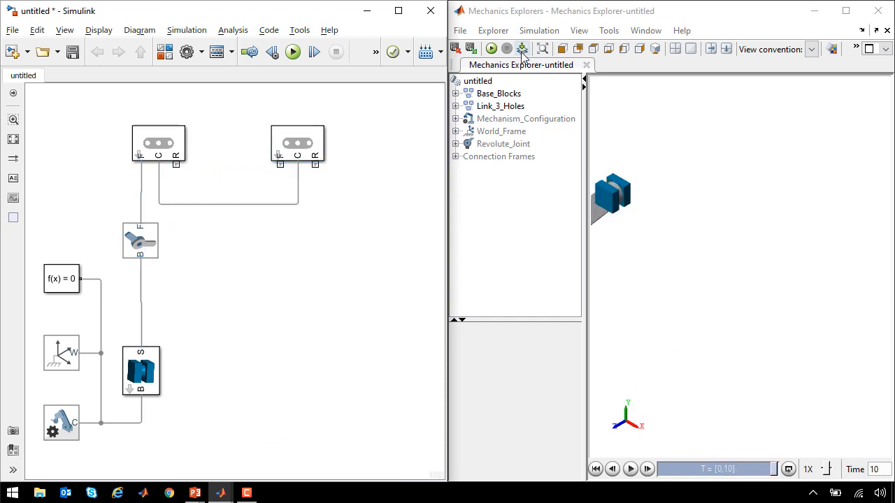
{"action": "left_click", "coordinate": [519, 47]}
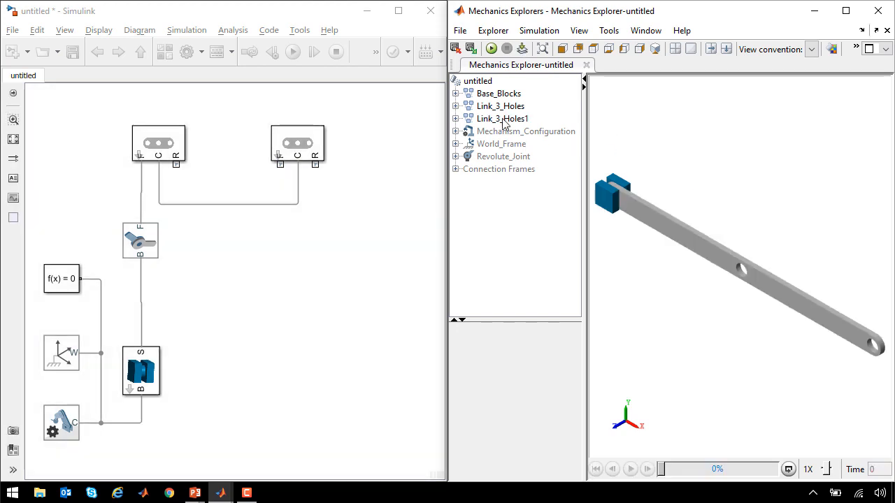
{"action": "left_click", "coordinate": [500, 106]}
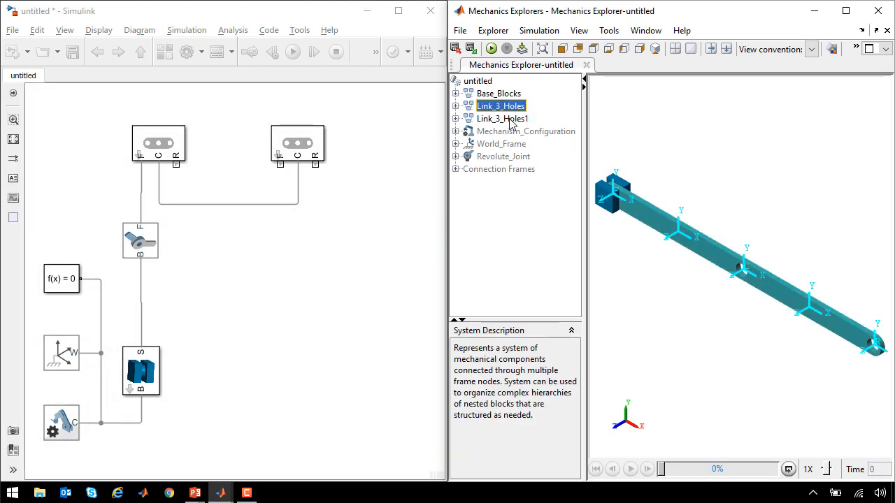
{"action": "left_click", "coordinate": [503, 117]}
{"action": "type", "text": "Shaft"}
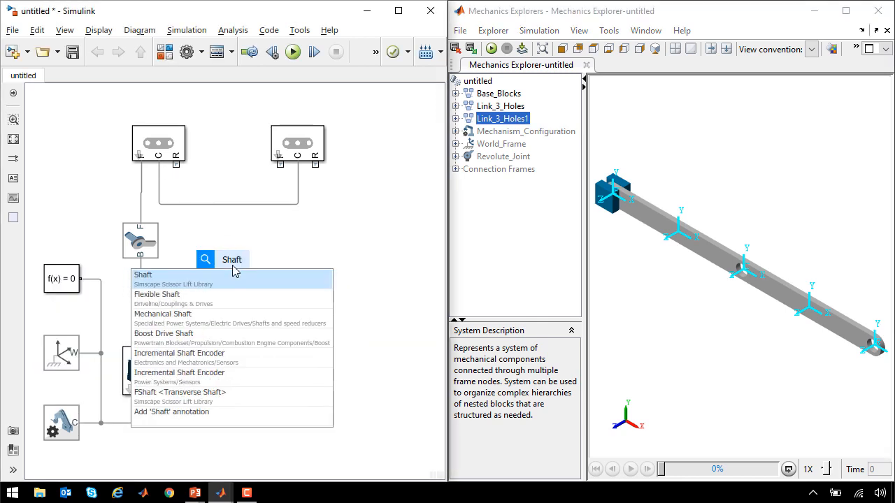
- Connect a Shaft block between the two three-hole links
{"action": "left_click", "coordinate": [142, 274]}
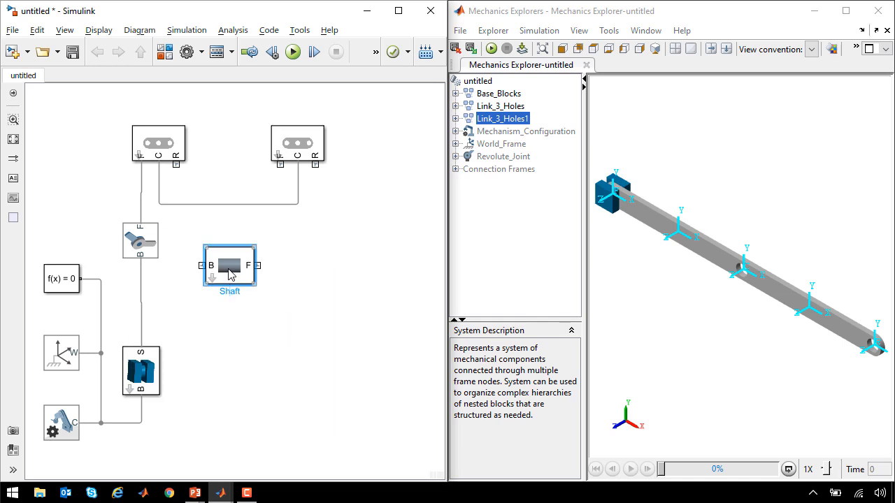
{"action": "left_click_drag", "start_coordinate": [229, 269], "coordinate": [243, 207]}
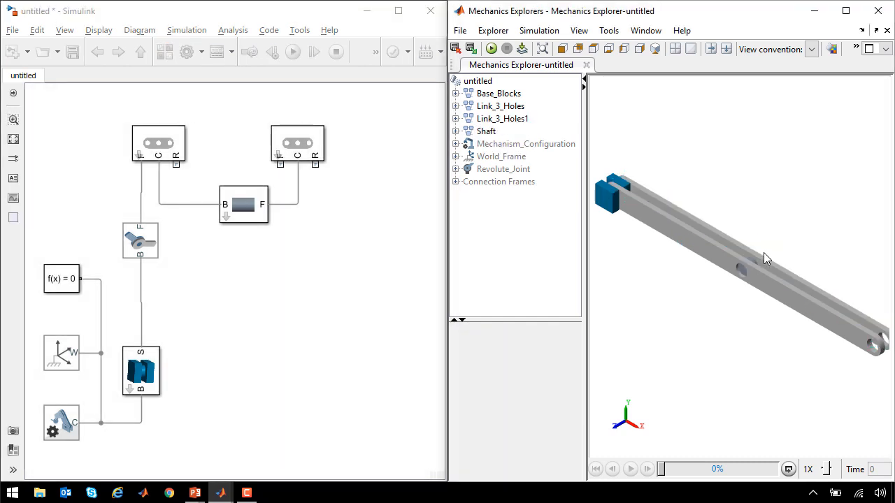
{"action": "mouse_move", "coordinate": [688, 196]}
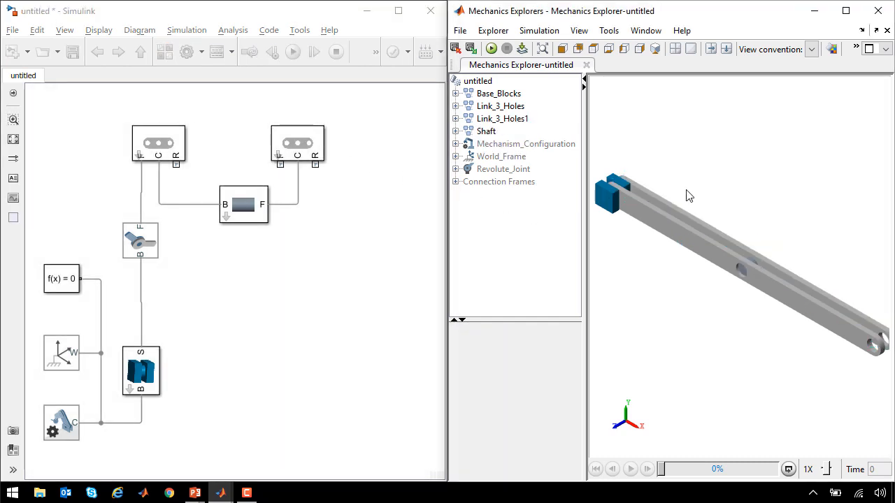
{"action": "double_click", "coordinate": [297, 142]}
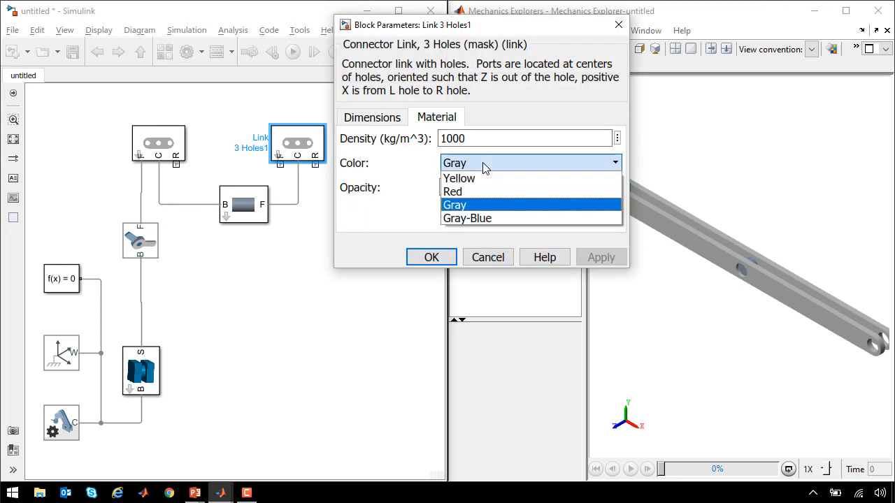
- Give the second link a different colour and refresh the 3D preview
{"action": "left_click", "coordinate": [430, 257]}
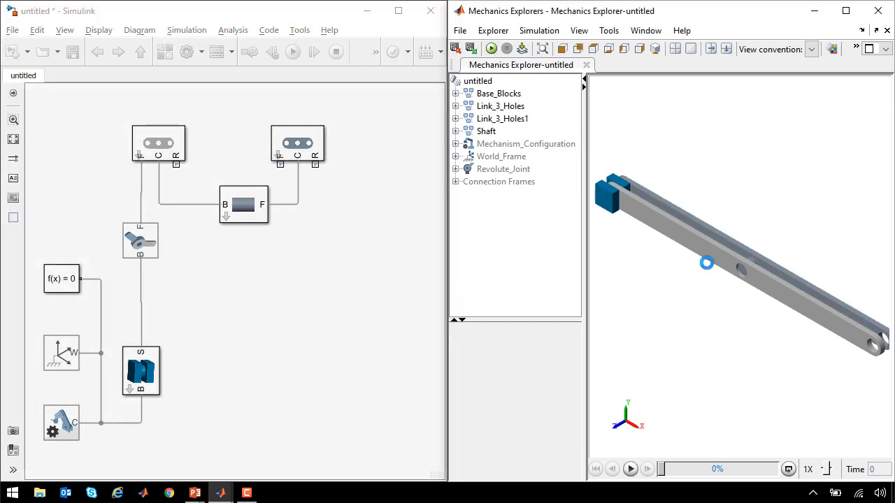
{"action": "left_click", "coordinate": [629, 469]}
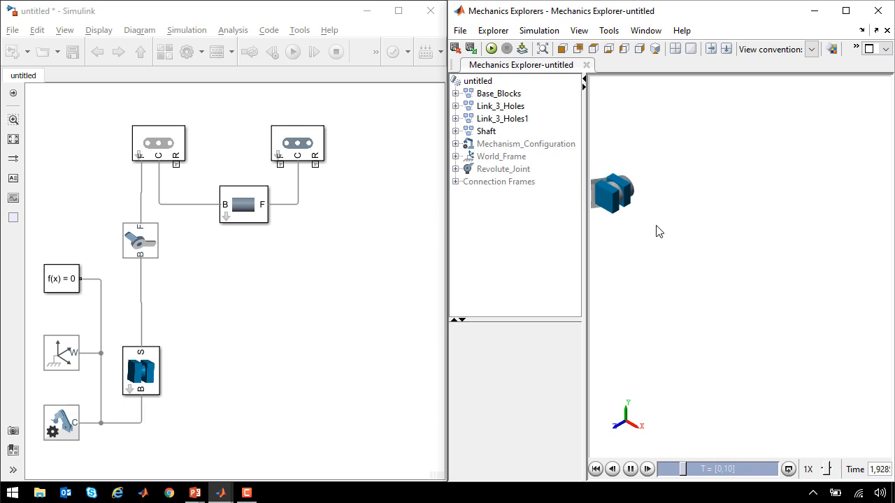
{"action": "left_click", "coordinate": [298, 50]}
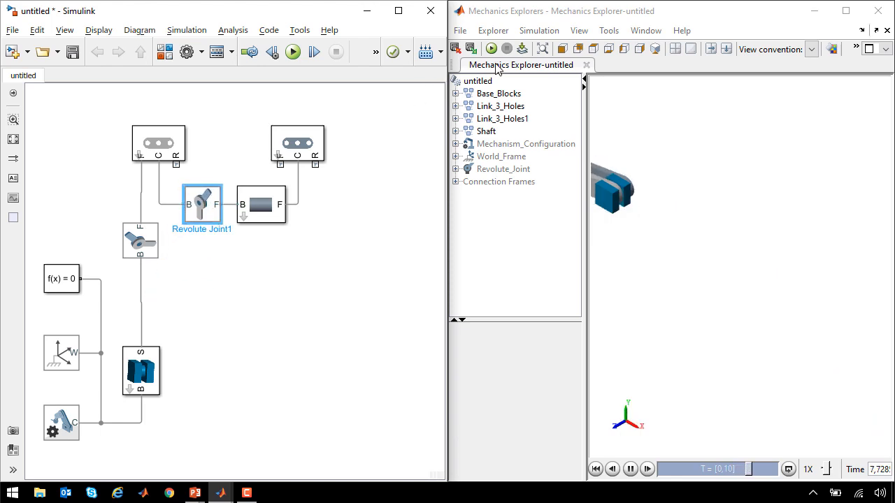
- Refresh the preview with Revolute Joint1 between the first link and the shaft
{"action": "left_click", "coordinate": [297, 51]}
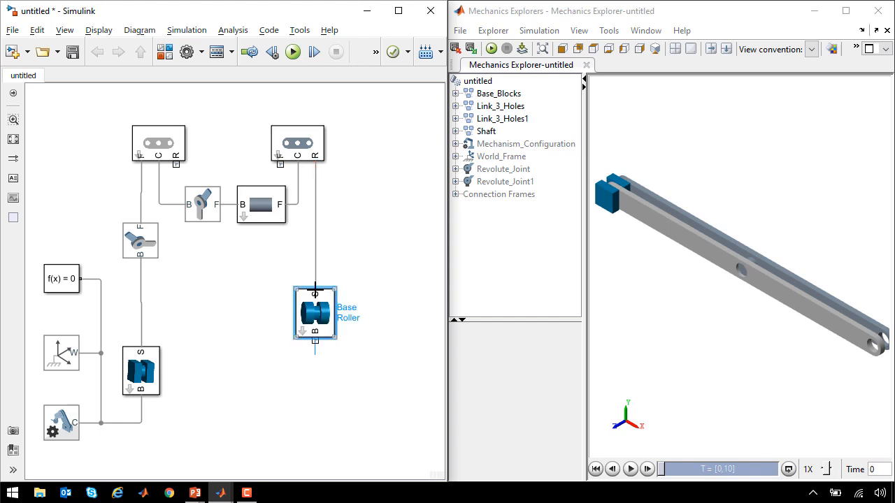
- Move the Base Roller up beneath the second link and include it in the preview
{"action": "left_click_drag", "start_coordinate": [315, 313], "coordinate": [315, 277]}
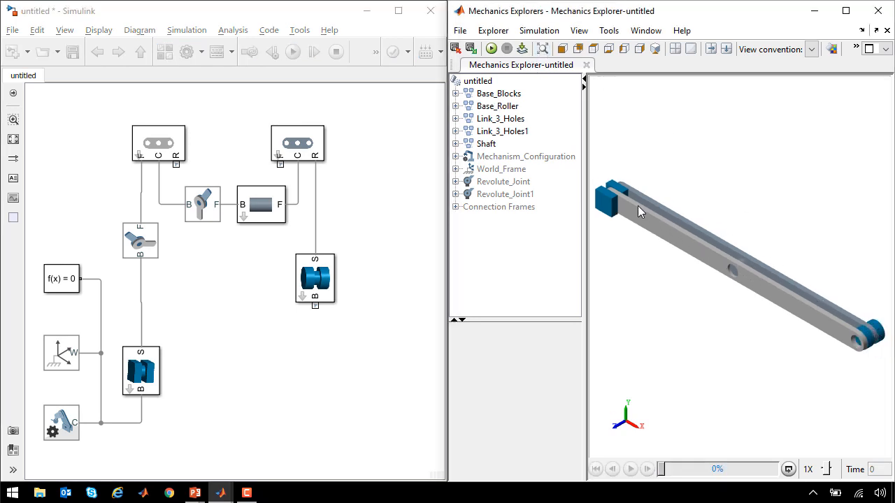
{"action": "left_click", "coordinate": [315, 280]}
{"action": "type", "text": "pr"}
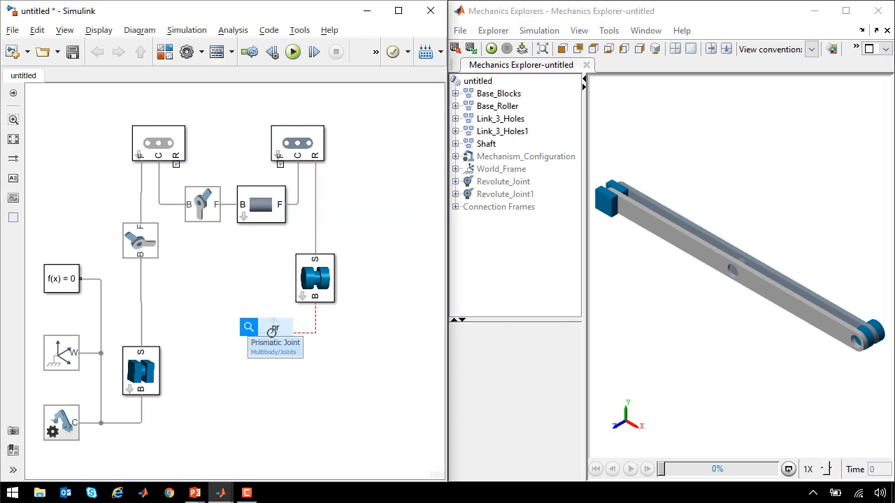
- Add a Prismatic Joint below the roller and branch a Rigid Transform off the base frame line
{"action": "left_click", "coordinate": [271, 330]}
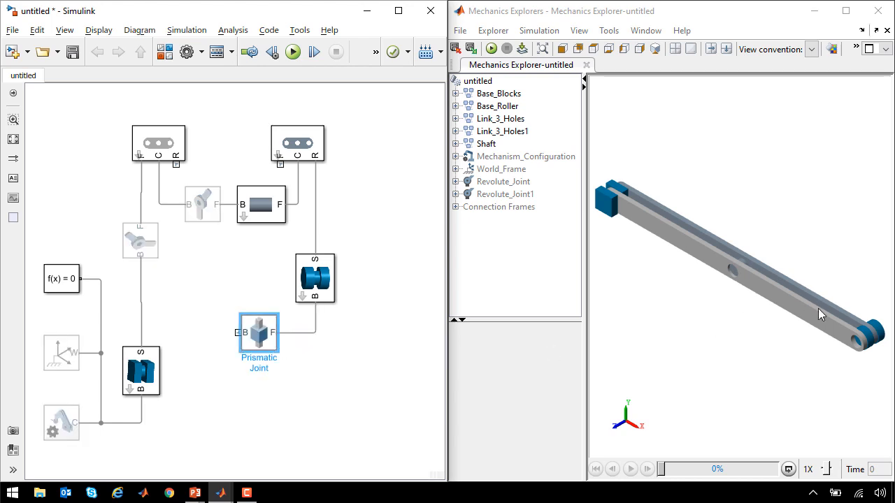
{"action": "left_click", "coordinate": [235, 346]}
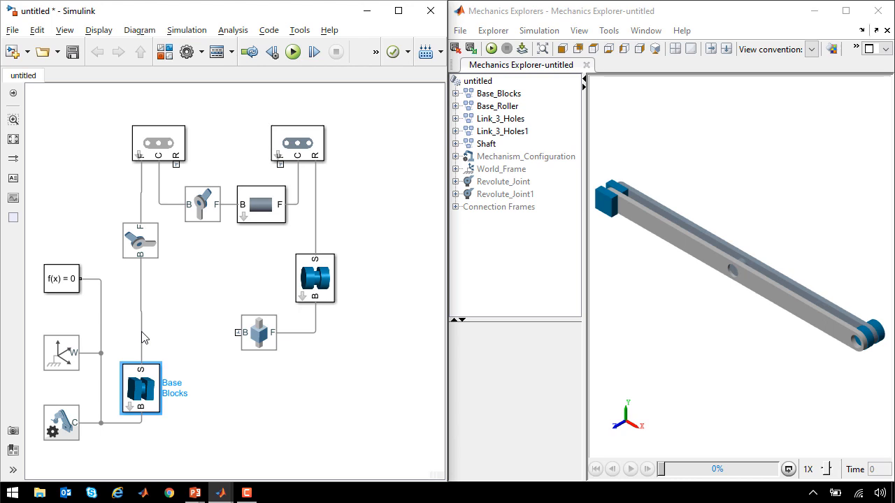
{"action": "left_click", "coordinate": [143, 347]}
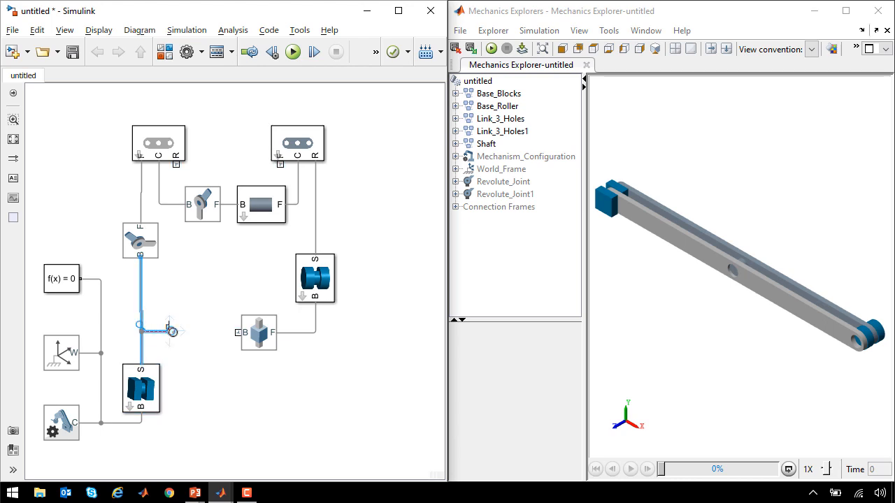
{"action": "type", "text": "ri"}
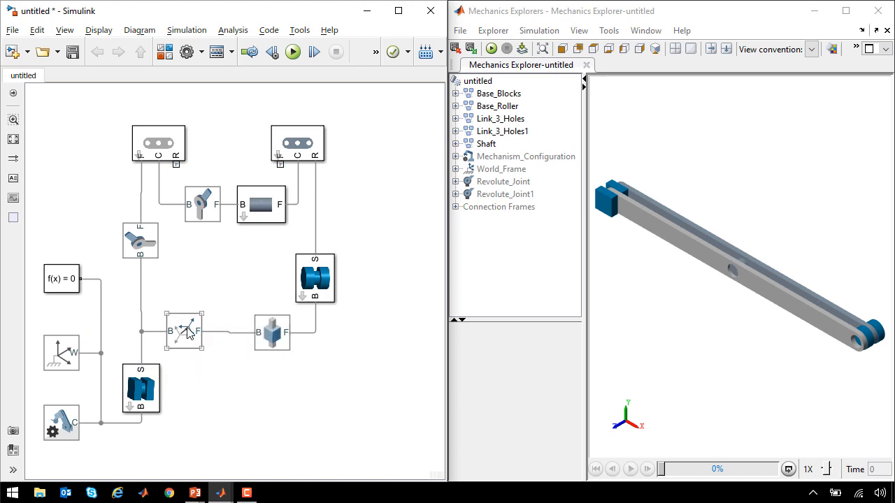
- Set the Rigid Transform to Standard Axis +Y, 90 deg rotation and Standard Axis -Z, 0.1 m translation
{"action": "double_click", "coordinate": [184, 332]}
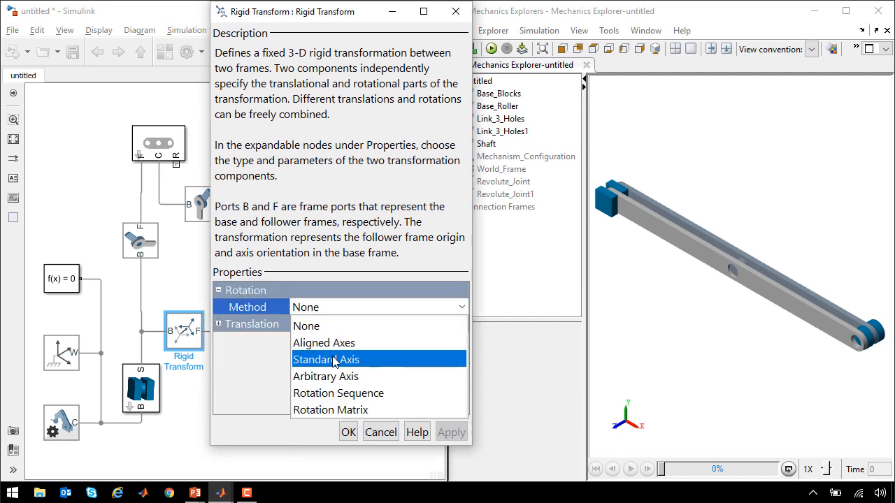
{"action": "left_click", "coordinate": [325, 359]}
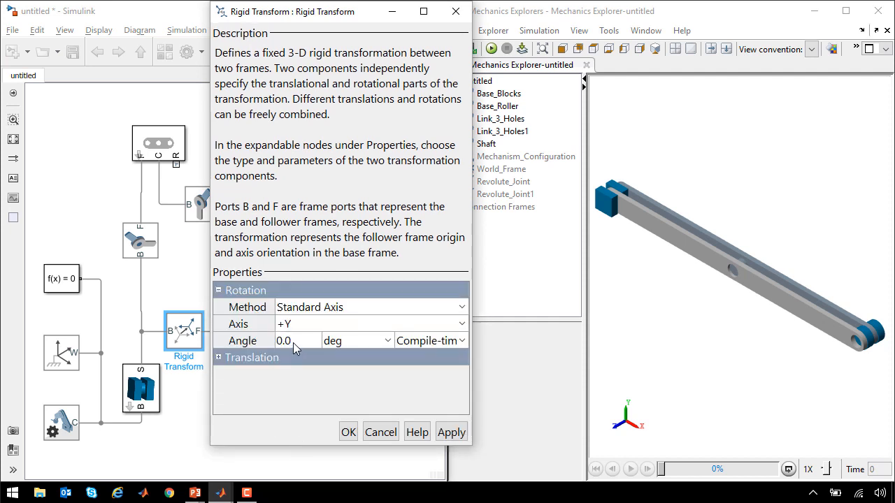
{"action": "left_click", "coordinate": [450, 432]}
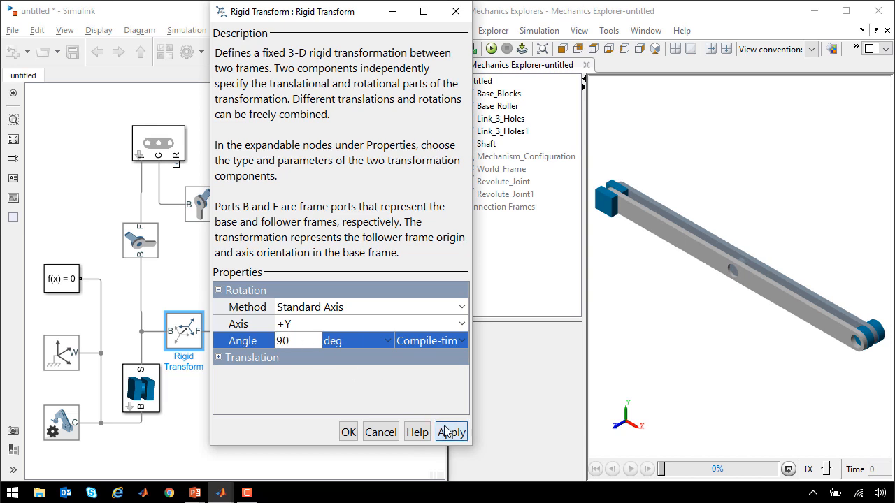
{"action": "left_click", "coordinate": [451, 431]}
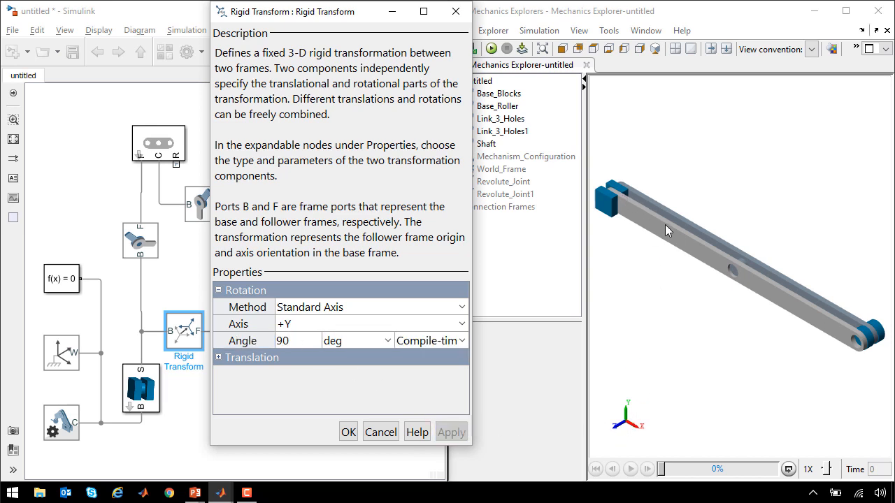
{"action": "mouse_move", "coordinate": [685, 355]}
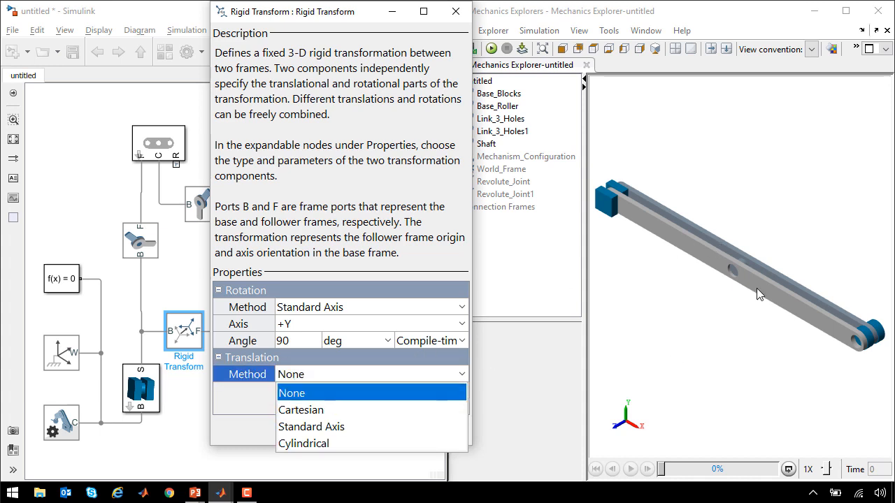
{"action": "left_click", "coordinate": [313, 427]}
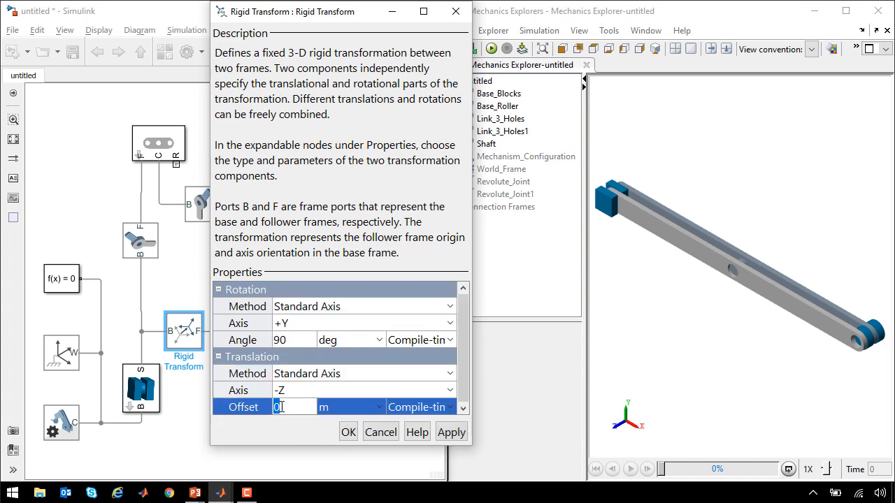
{"action": "type", "text": "0.1"}
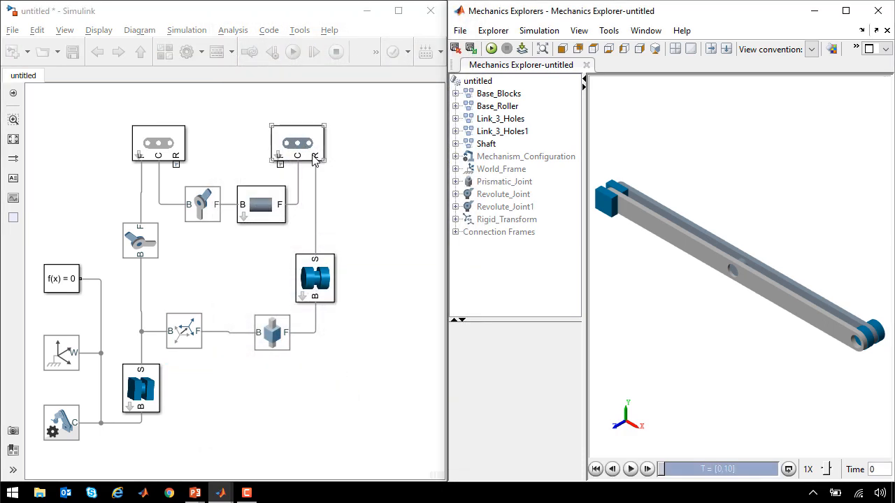
- Place Revolute_Joint2 between the second link and Base Roller and update the Mechanics Explorer diagram
{"action": "left_click", "coordinate": [140, 240]}
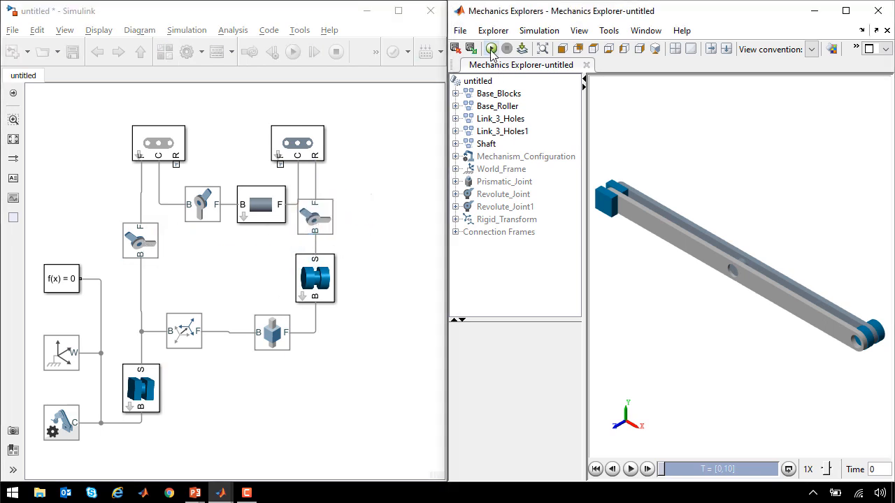
{"action": "left_click", "coordinate": [492, 47]}
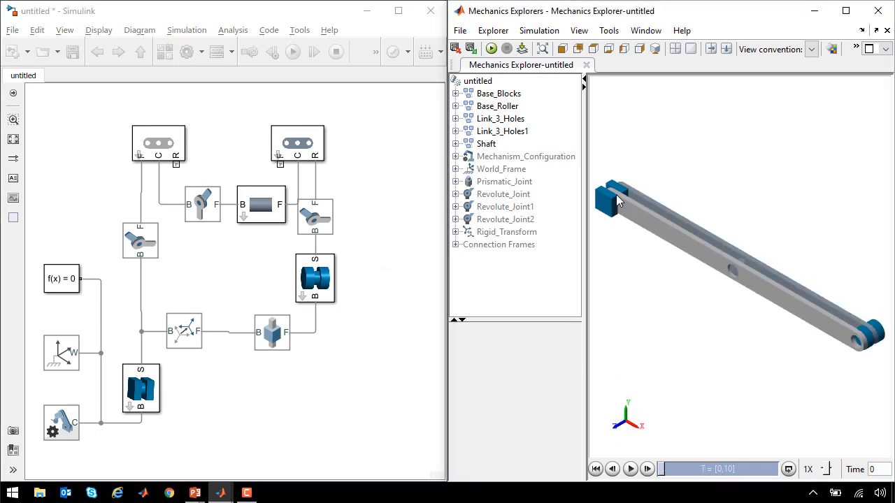
{"action": "left_click", "coordinate": [140, 240]}
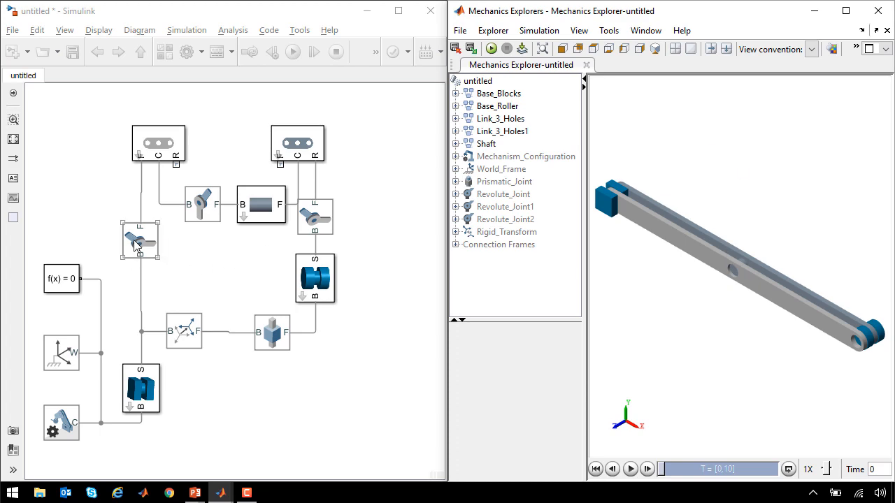
- Set the Revolute Joint's Internal Mechanics to 45 deg equilibrium, stiffness 100 and damping 100
{"action": "double_click", "coordinate": [140, 241]}
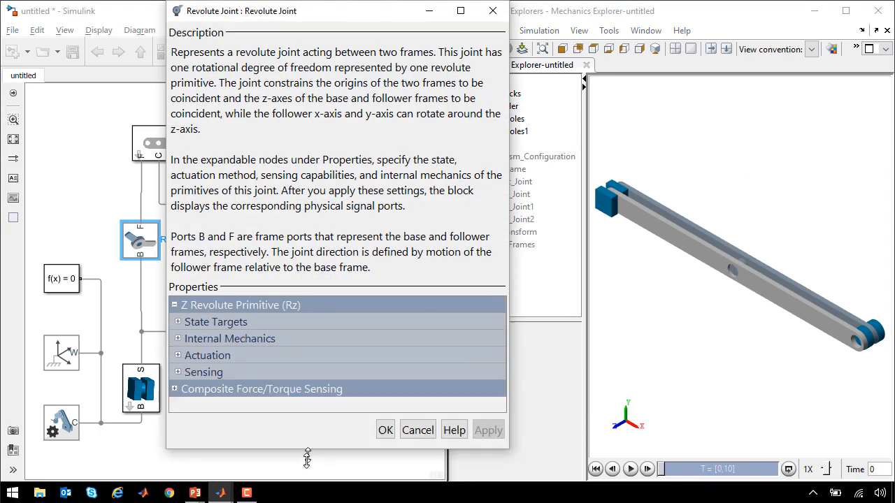
{"action": "left_click", "coordinate": [179, 338]}
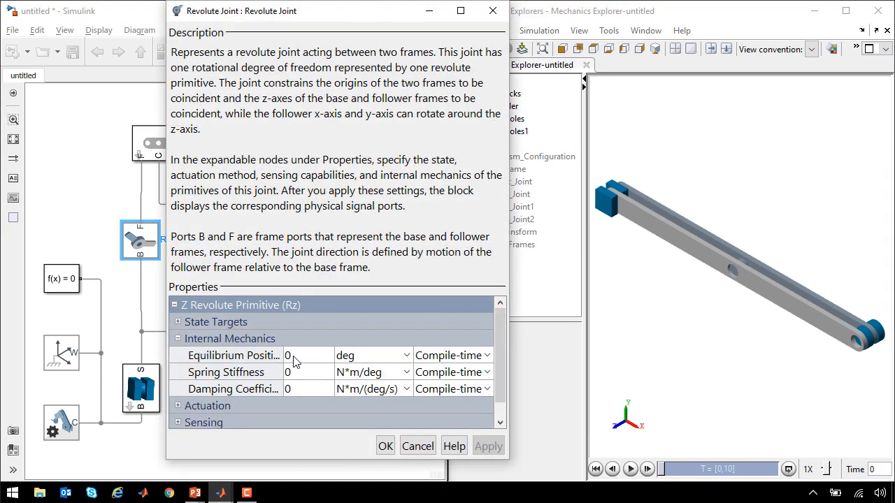
{"action": "left_click", "coordinate": [300, 355]}
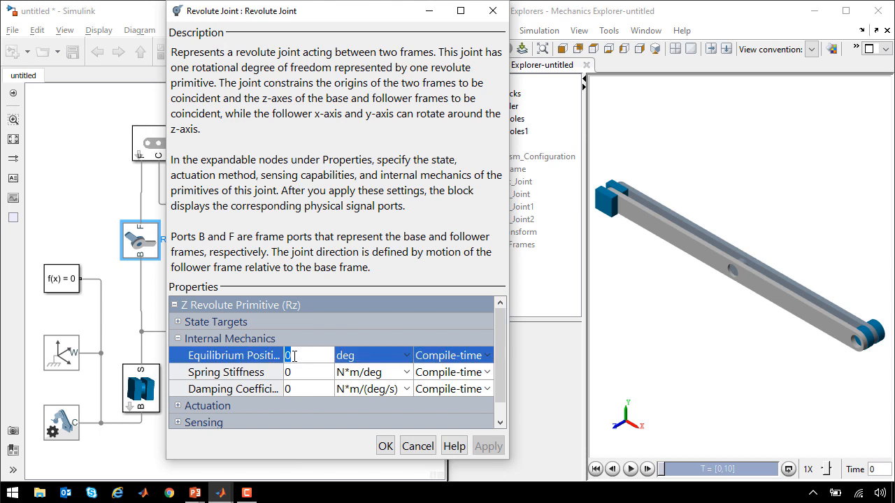
{"action": "left_click", "coordinate": [308, 371]}
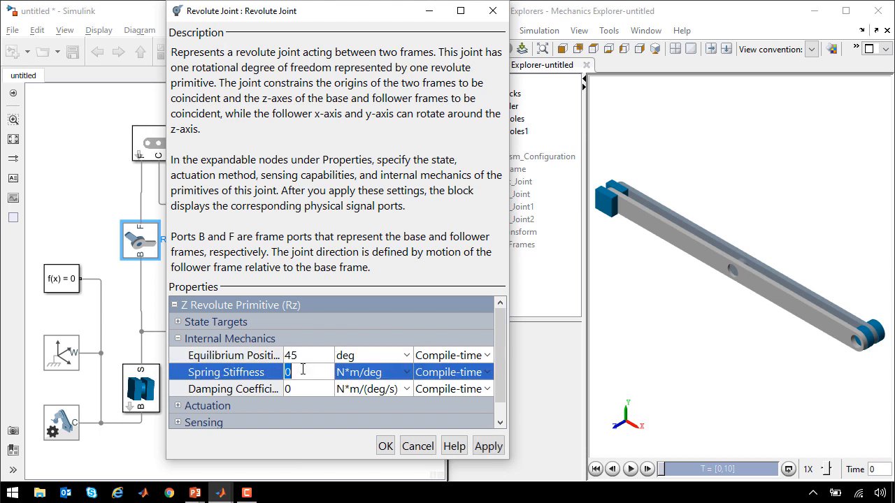
{"action": "type", "text": "100"}
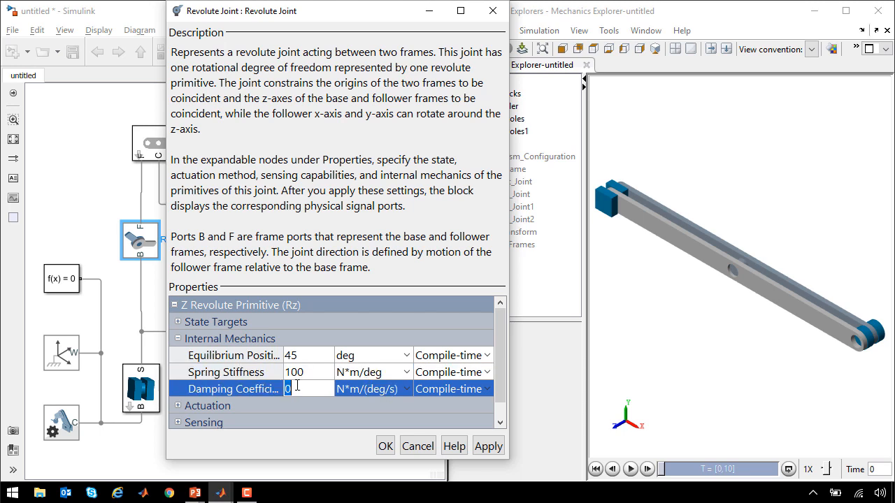
{"action": "type", "text": "100"}
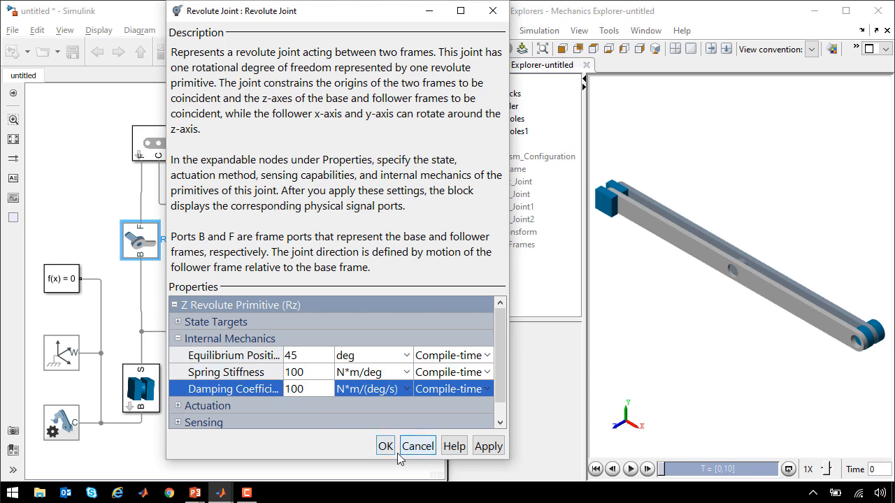
{"action": "left_click", "coordinate": [386, 445]}
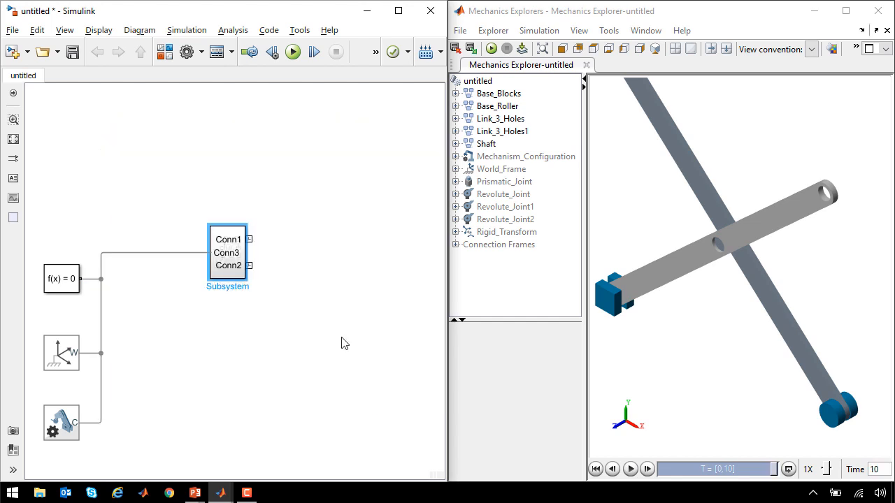
- Inside the linkage subsystem, rename ports Conn1 and Conn2 to R and F
{"action": "double_click", "coordinate": [226, 251]}
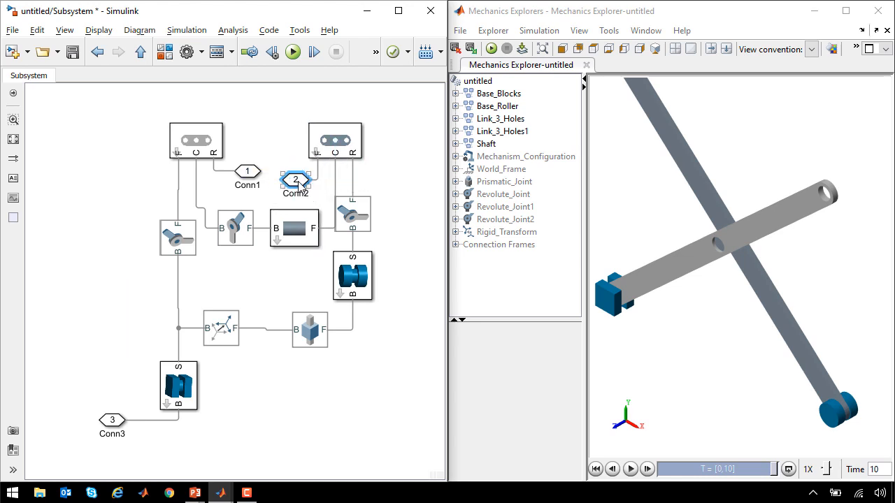
{"action": "left_click", "coordinate": [246, 179]}
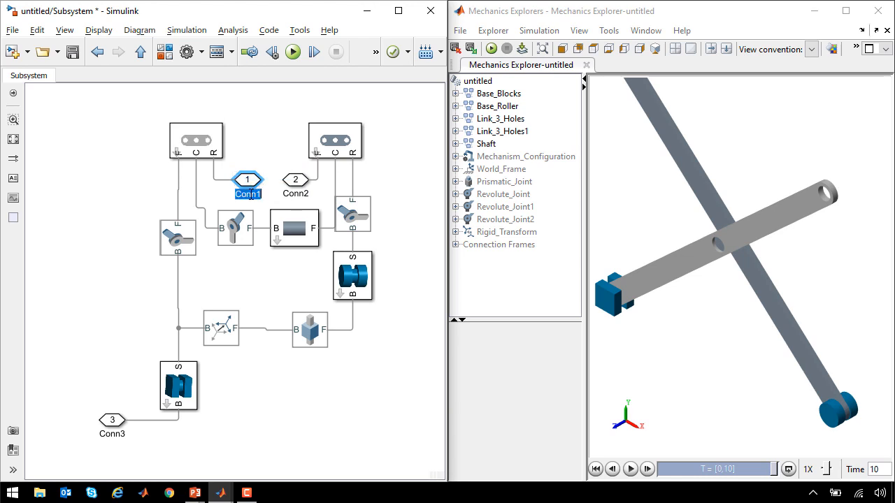
{"action": "left_click", "coordinate": [296, 179]}
{"action": "type", "text": "F"}
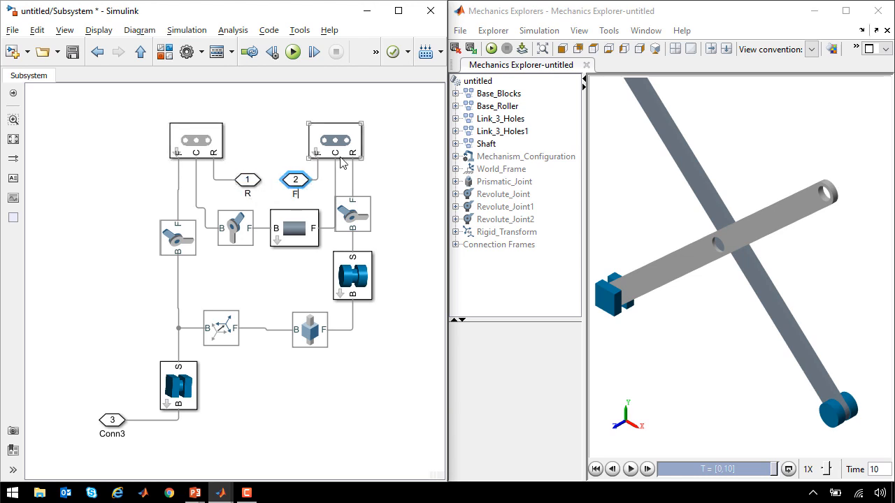
{"action": "left_click", "coordinate": [111, 419]}
{"action": "type", "text": "R"}
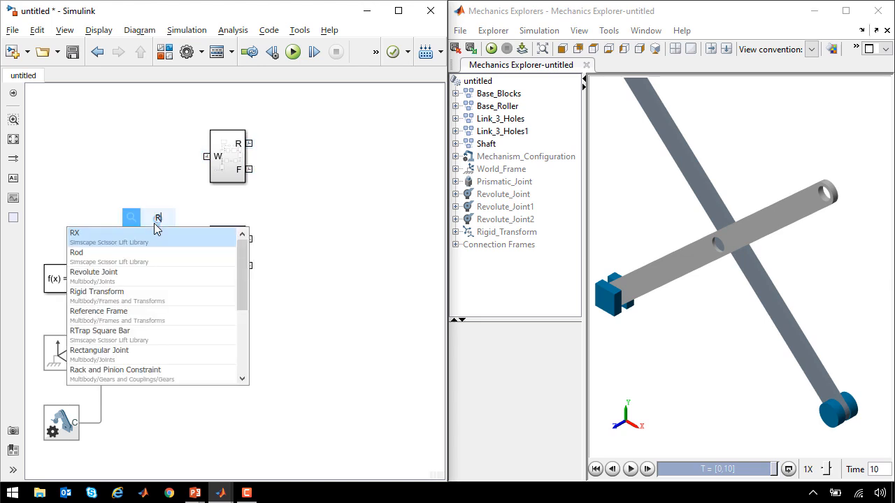
- Insert a Rigid Transform before the second subsystem and choose its Translation Method for the offset
{"action": "left_click", "coordinate": [97, 290]}
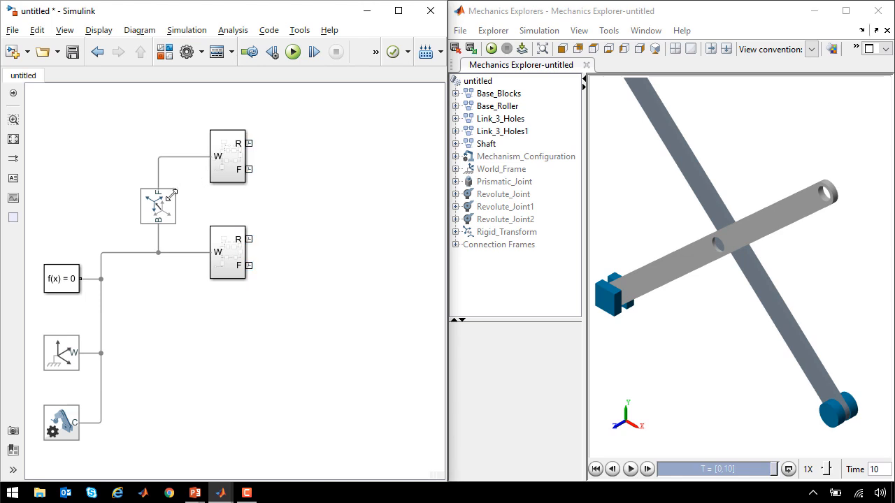
{"action": "double_click", "coordinate": [156, 205]}
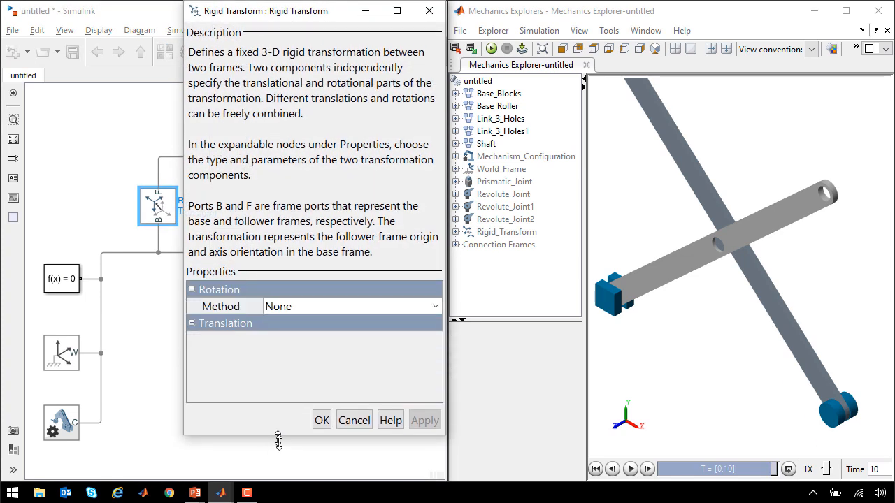
{"action": "left_click", "coordinate": [353, 340]}
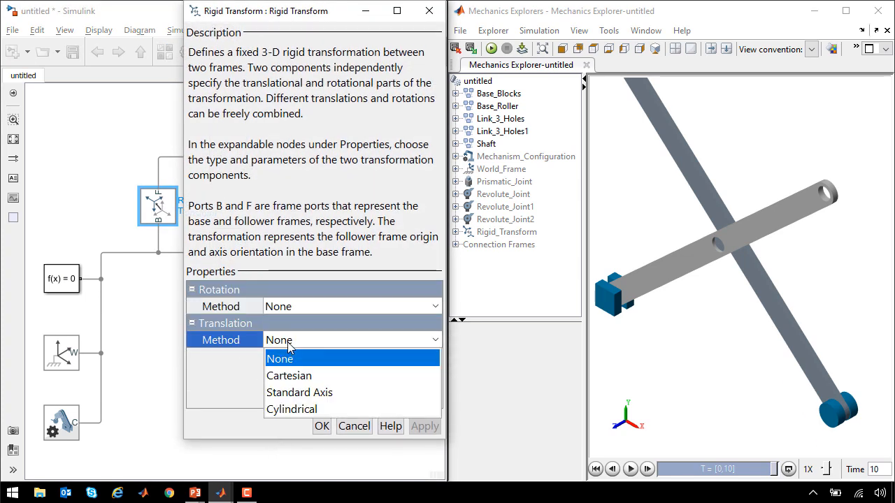
{"action": "left_click", "coordinate": [300, 391]}
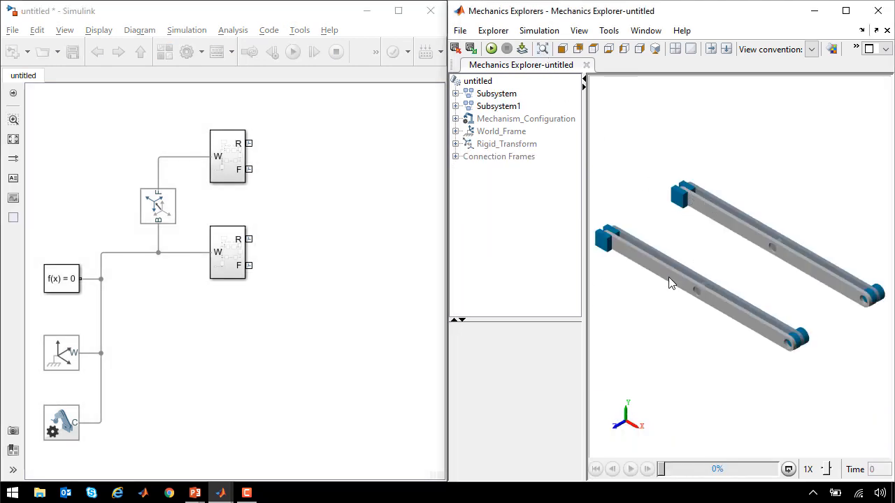
{"action": "mouse_move", "coordinate": [746, 227]}
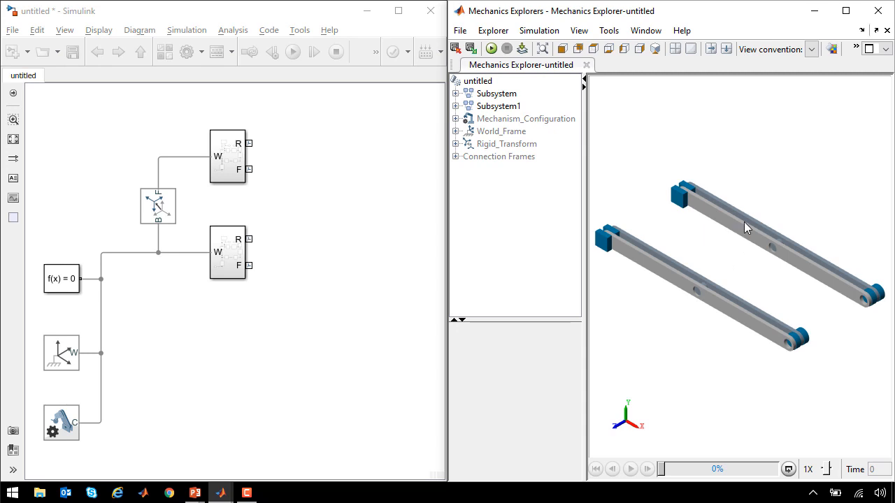
- Inspect the Shaft and Rigid Transform parameters inside Subsystem1 and confirm them
{"action": "left_click", "coordinate": [226, 161]}
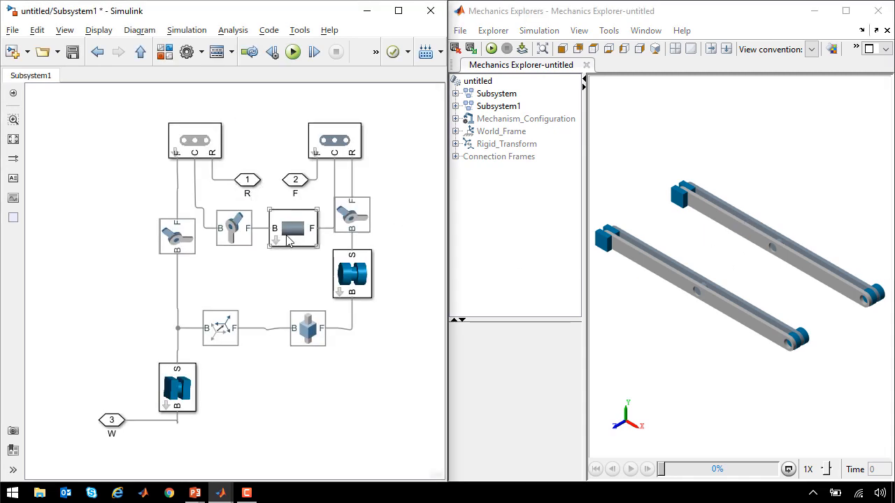
{"action": "double_click", "coordinate": [292, 228]}
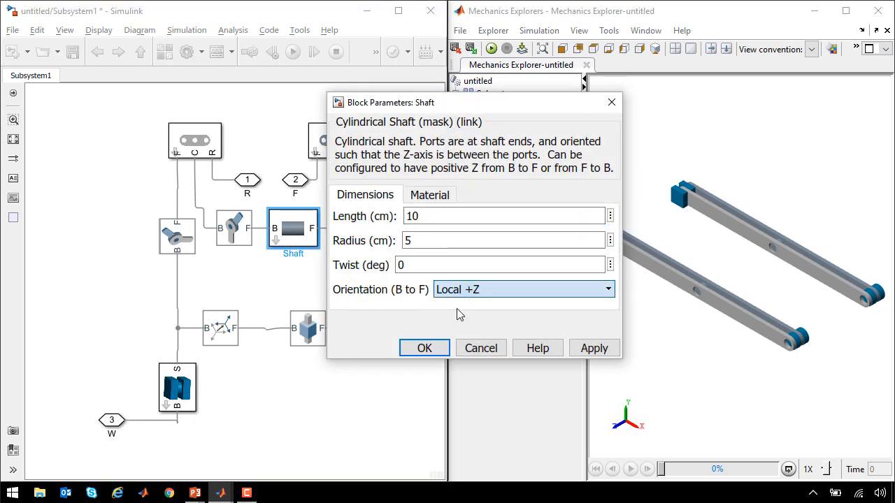
{"action": "double_click", "coordinate": [221, 328]}
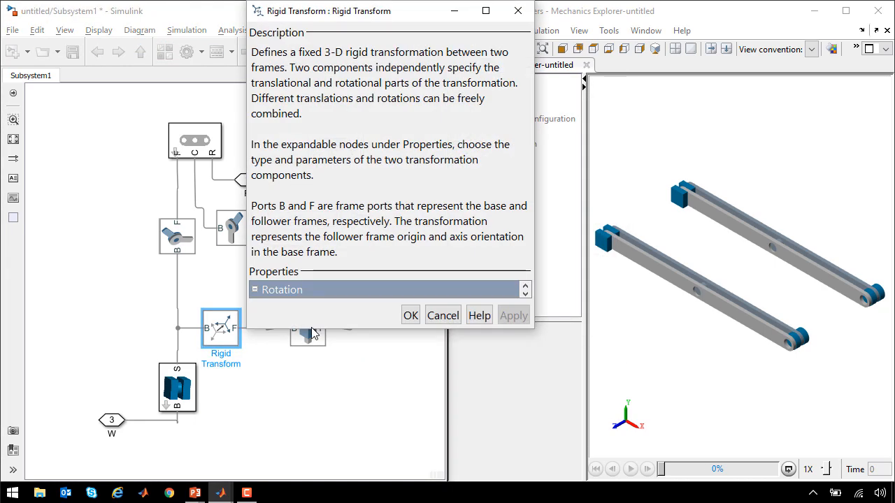
{"action": "left_click", "coordinate": [254, 289]}
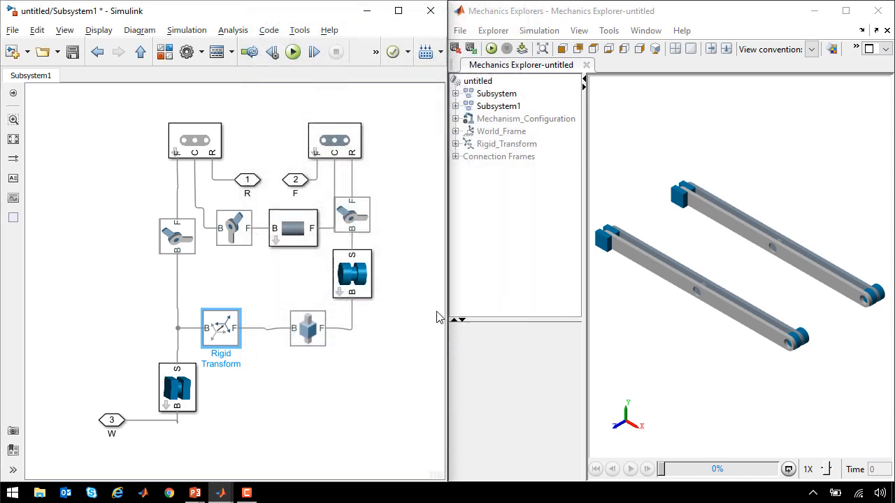
{"action": "left_click", "coordinate": [695, 232]}
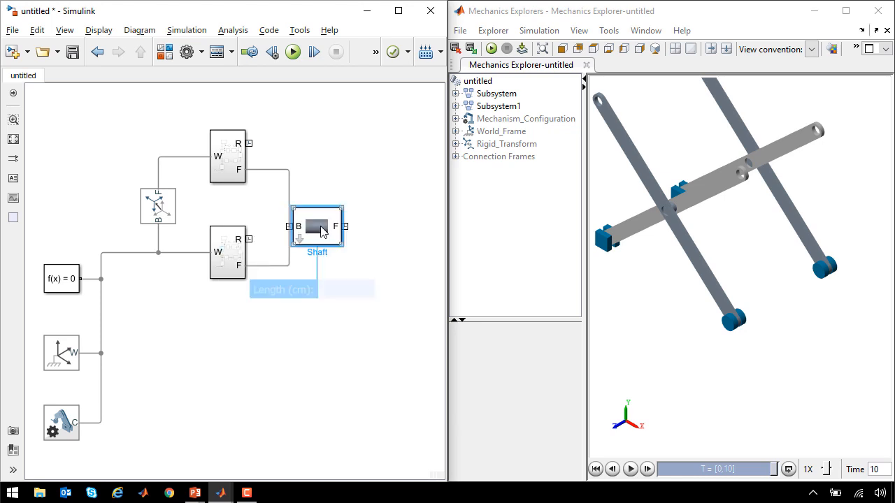
- Give the first Cylindrical Shaft Length 120 and Shaft1 Length 100, confirming both
{"action": "type", "text": "12"}
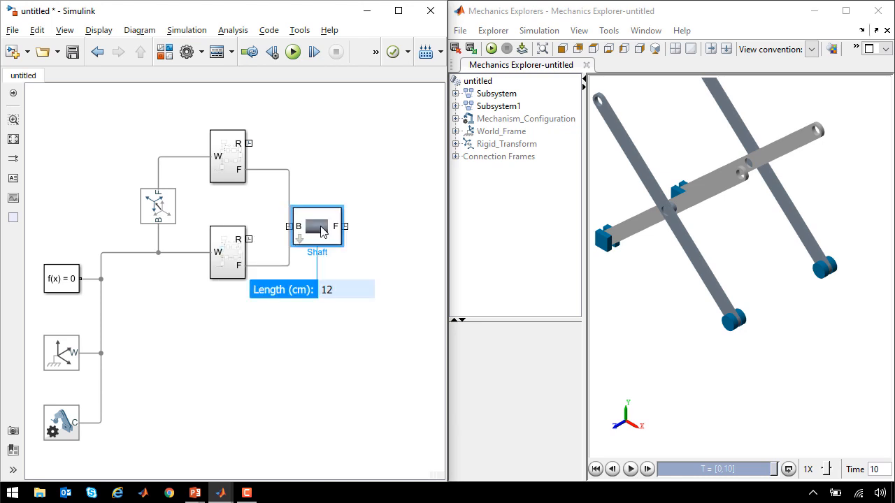
{"action": "type", "text": "0"}
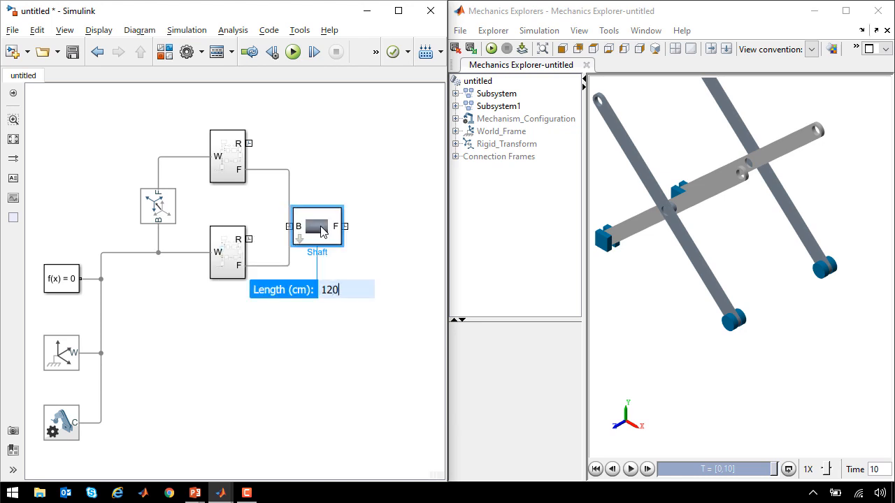
{"action": "double_click", "coordinate": [316, 226]}
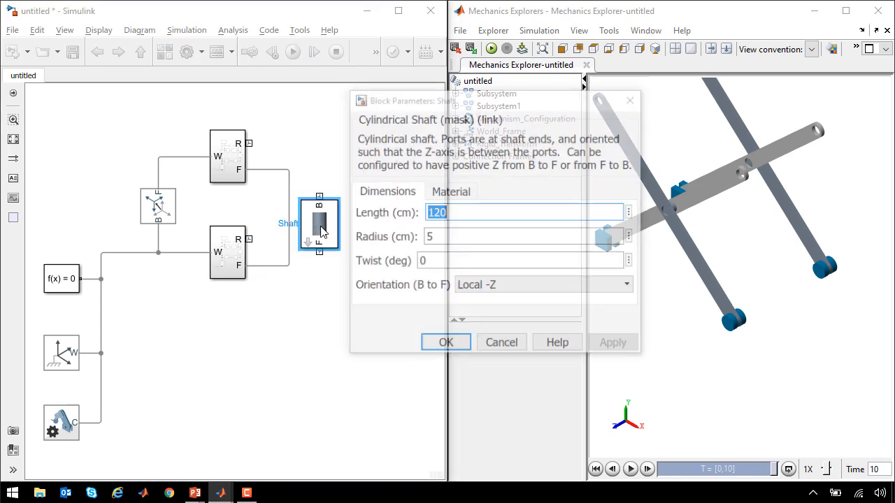
{"action": "left_click", "coordinate": [444, 341]}
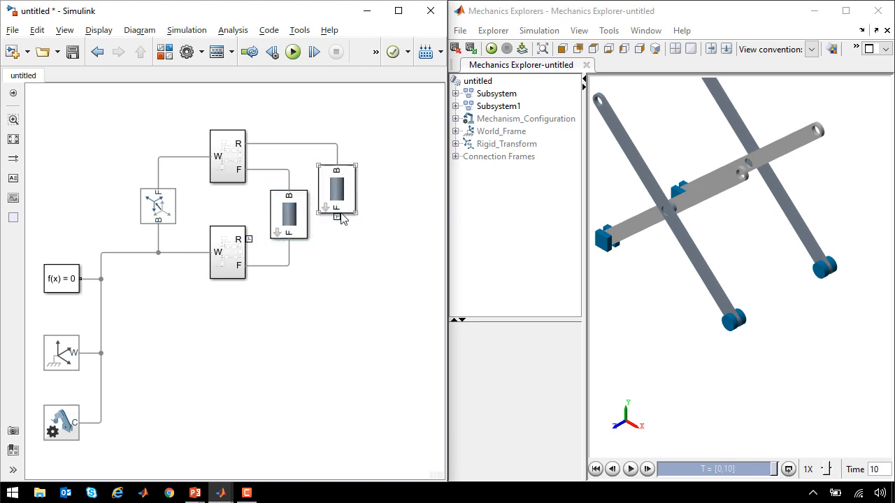
{"action": "double_click", "coordinate": [336, 189]}
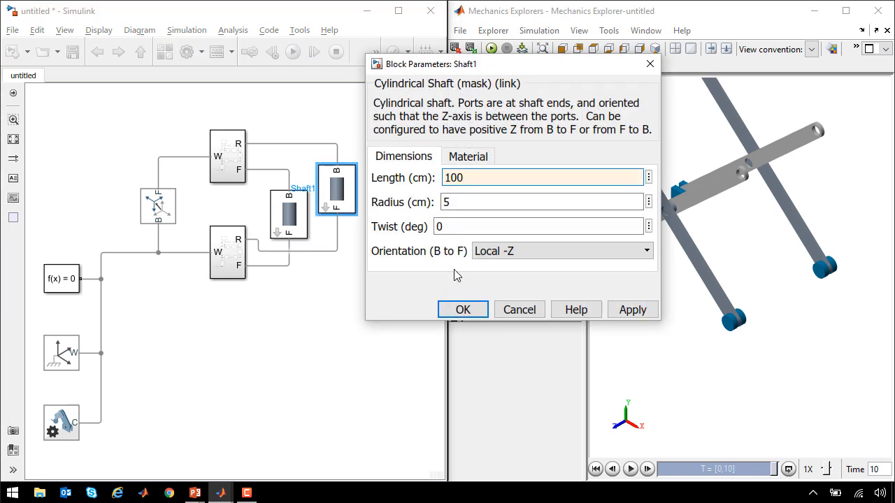
{"action": "left_click", "coordinate": [461, 310]}
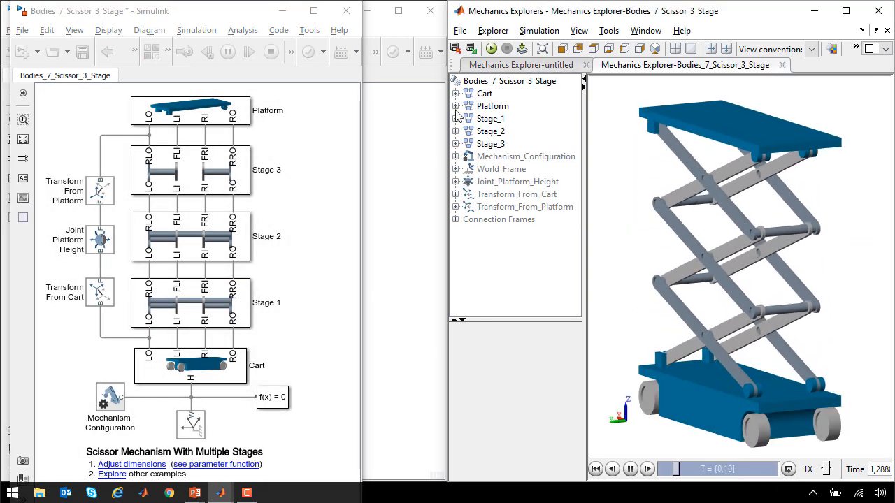
- Highlight Stage_3 in Mechanics Explorer, then drill into Stage 1 and its RX link subsystem
{"action": "left_click", "coordinate": [489, 131]}
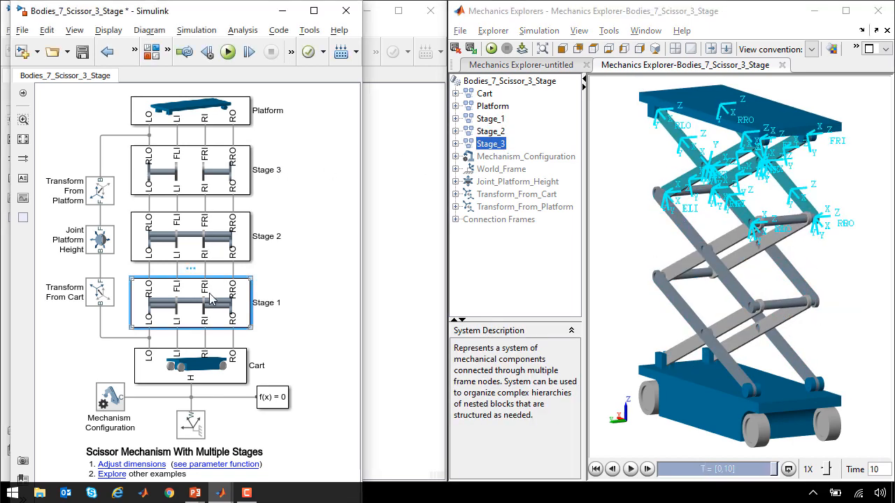
{"action": "double_click", "coordinate": [191, 302]}
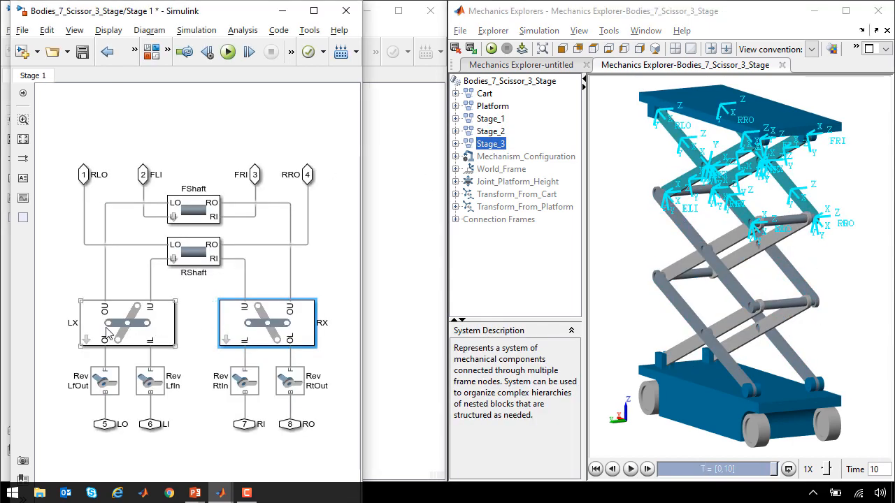
{"action": "double_click", "coordinate": [265, 323]}
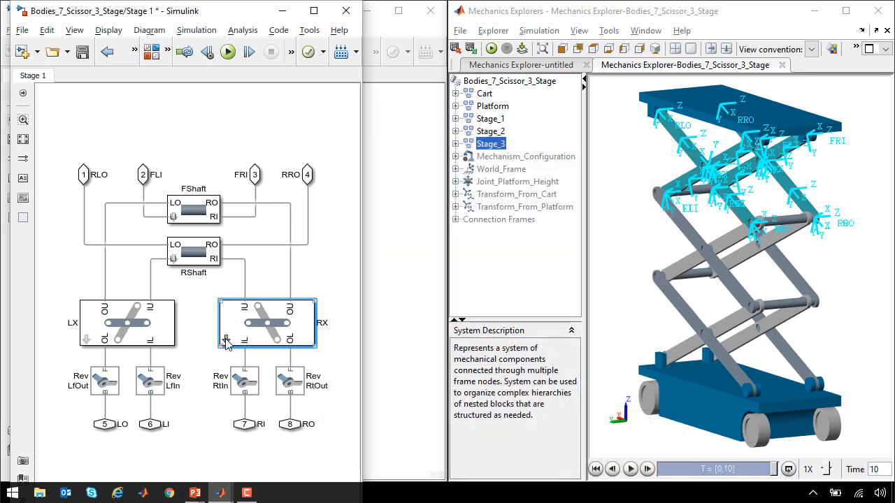
{"action": "double_click", "coordinate": [266, 324]}
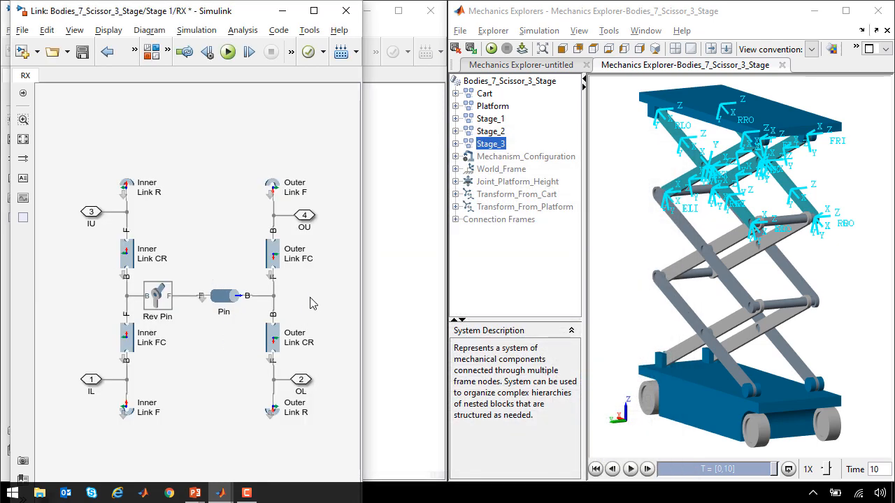